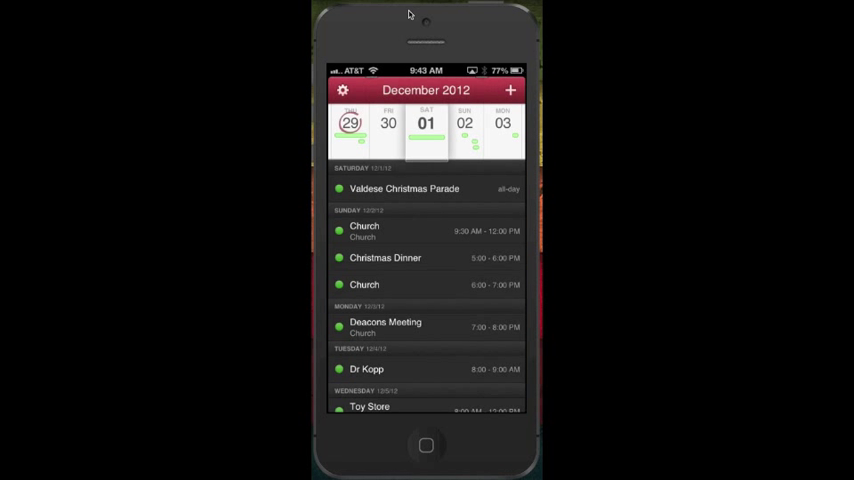
- Start a new event and discard it while still empty
left_click(511, 91)
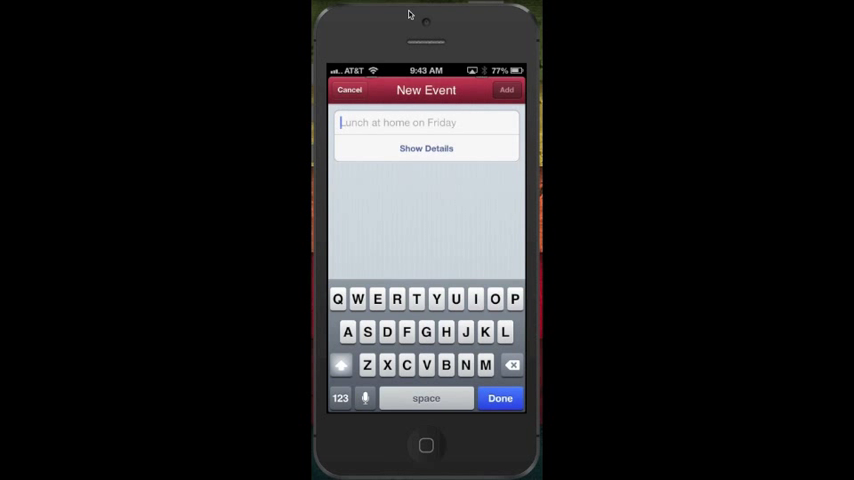
left_click(426, 148)
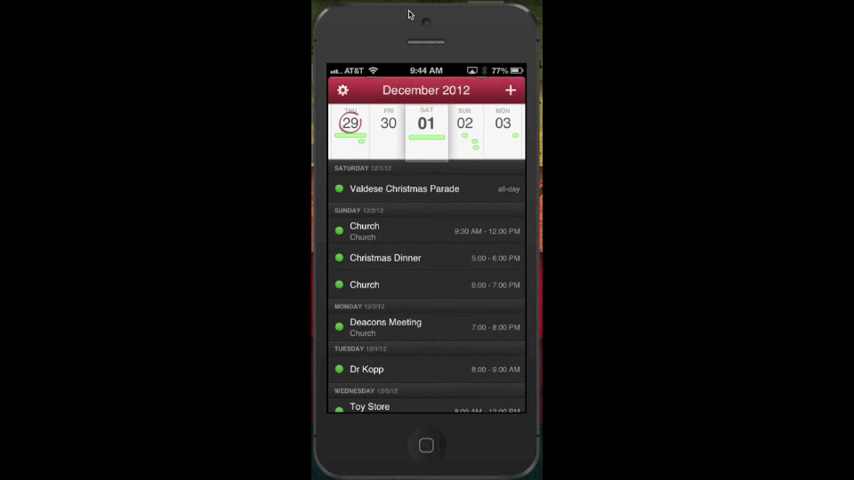
- Add 'Lunch at home on for Friday at noon', creating a 12-1 PM Lunch event on November 30
left_click(512, 90)
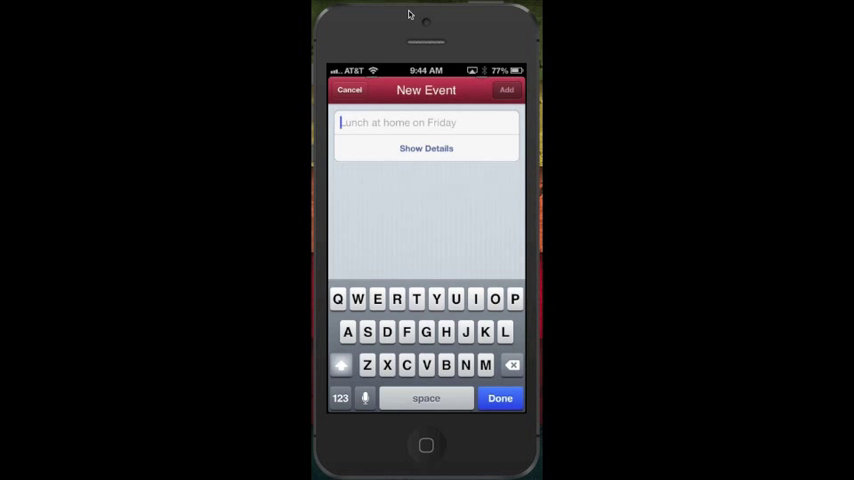
left_click(365, 398)
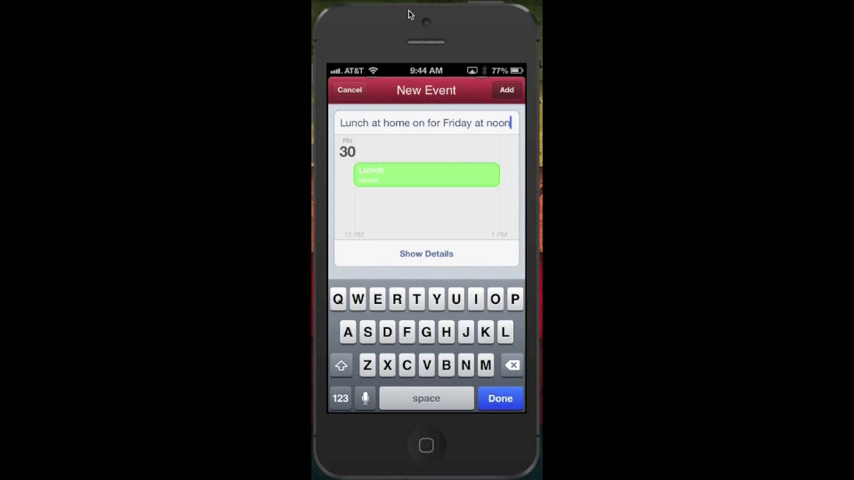
left_click(506, 89)
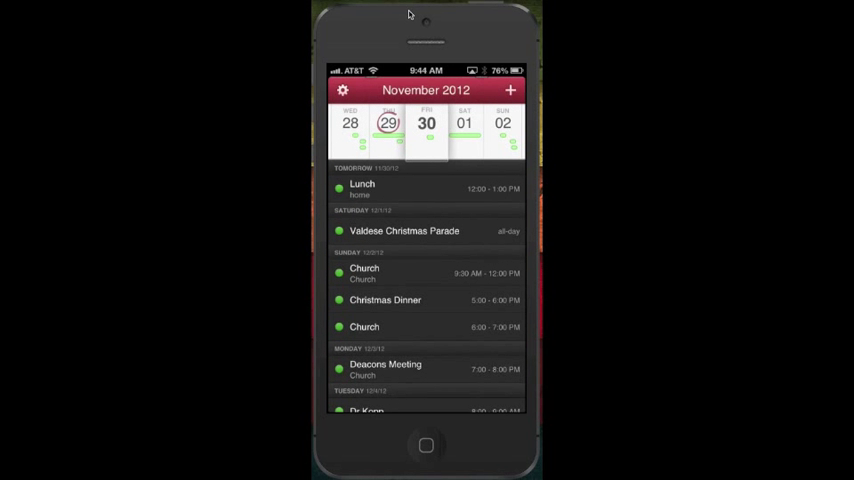
- Review the Lunch event's details and edit form (times, repeat, alerts, calendar), then leave it
left_click(402, 189)
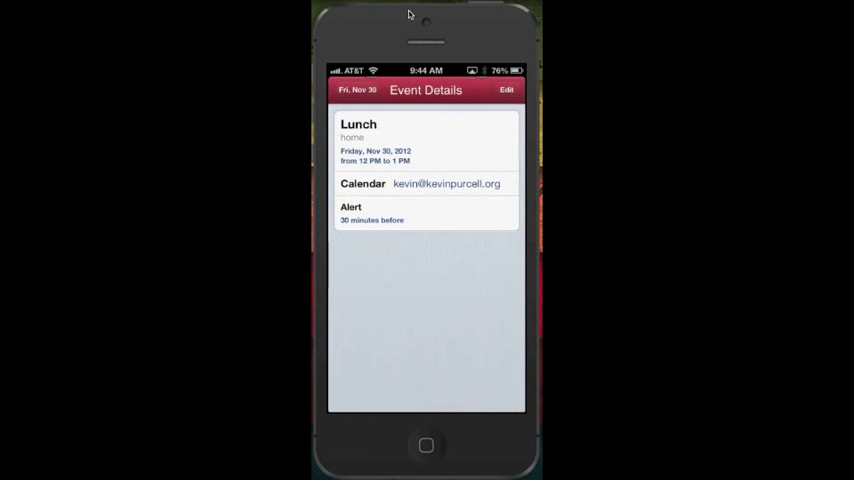
left_click(507, 90)
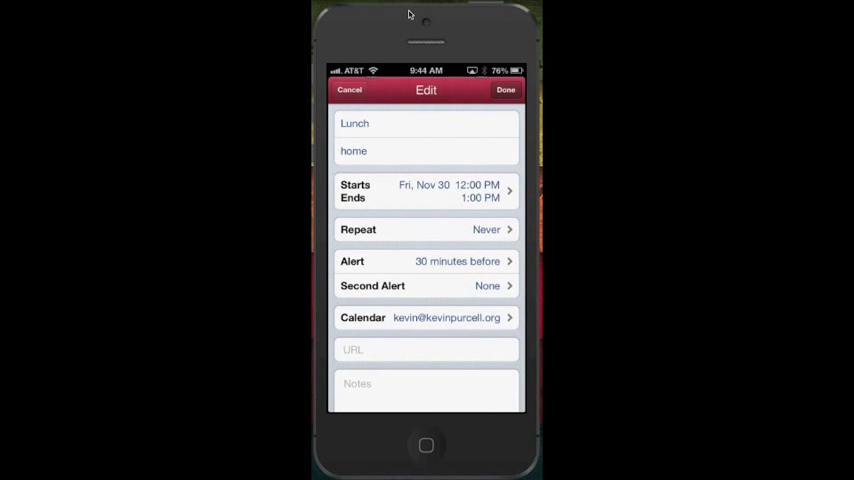
scroll("down", 3)
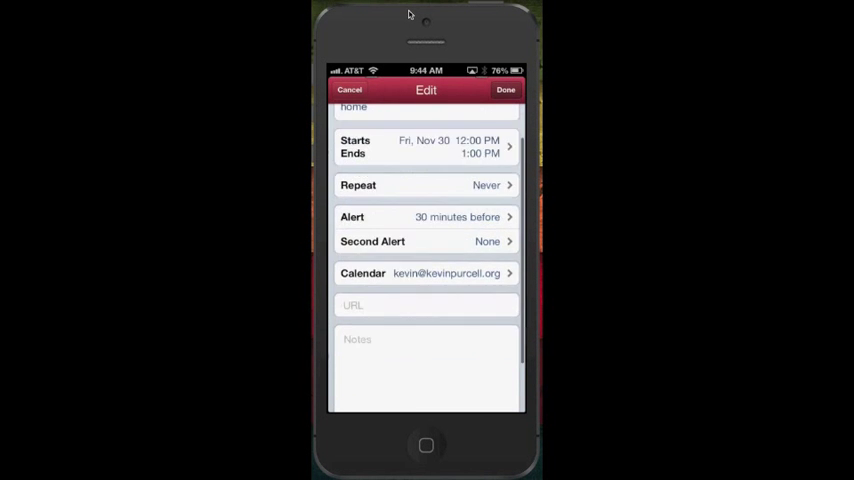
left_click(504, 89)
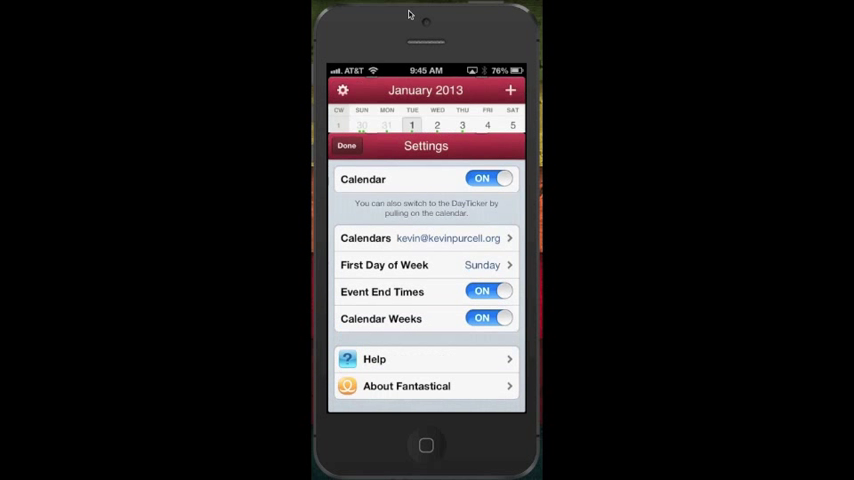
- Show the settings for calendar view, first day of week, event end times and calendar weeks
left_click(346, 145)
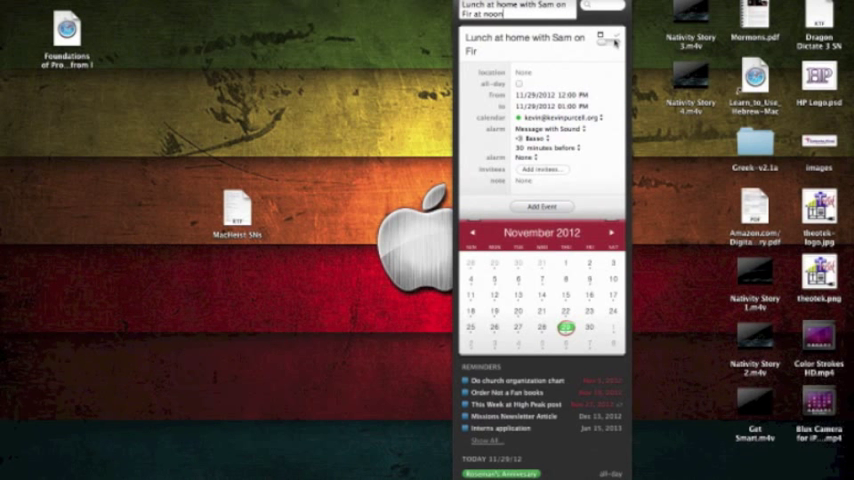
mouse_move(614, 38)
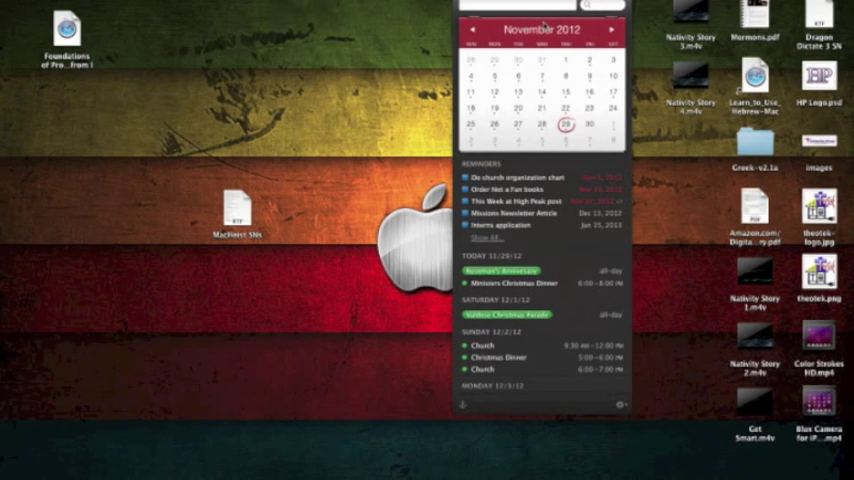
mouse_move(576, 74)
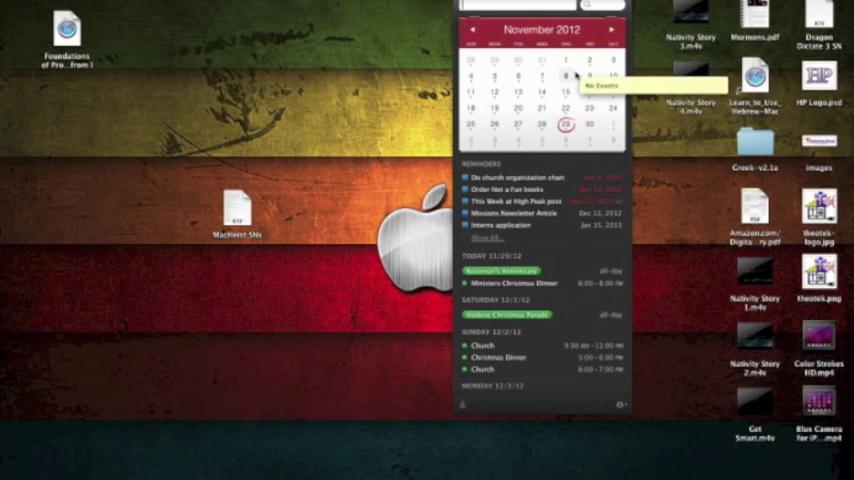